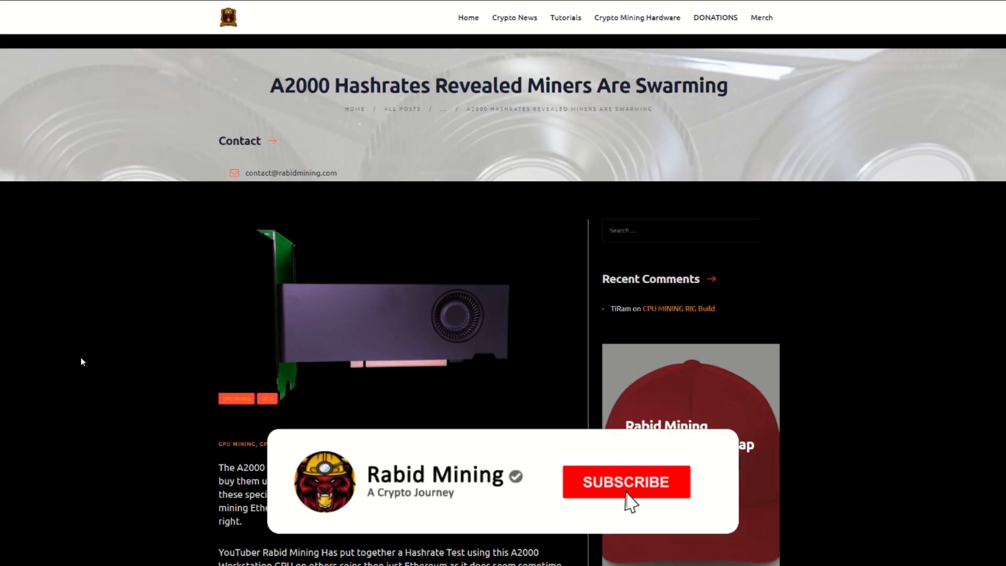
left_click(625, 481)
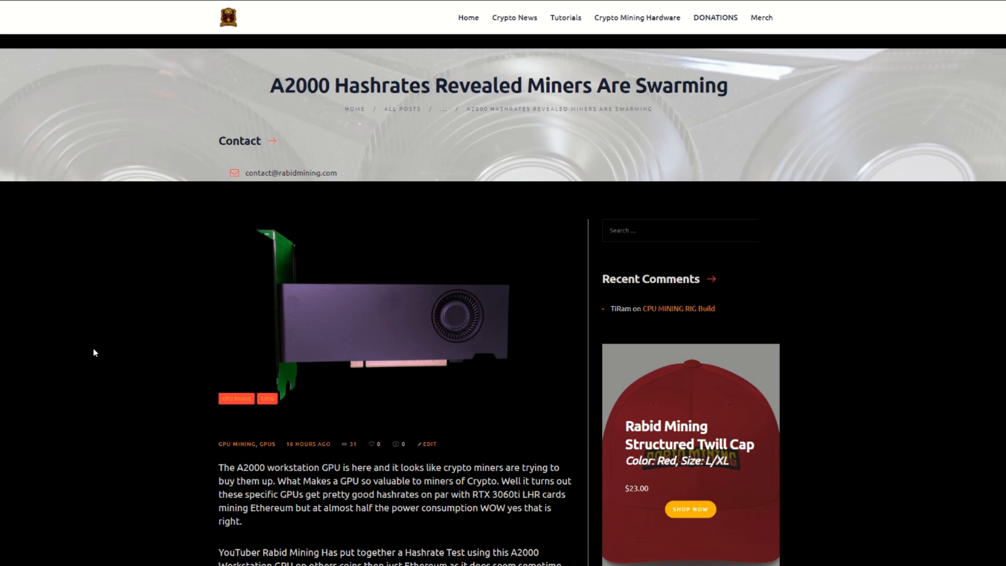
mouse_move(121, 353)
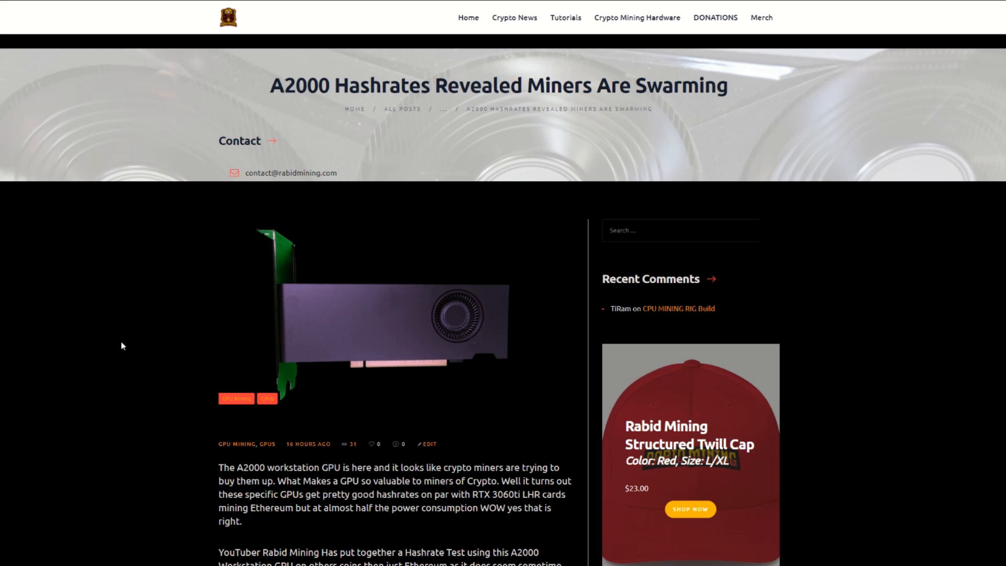
scroll("down", 3)
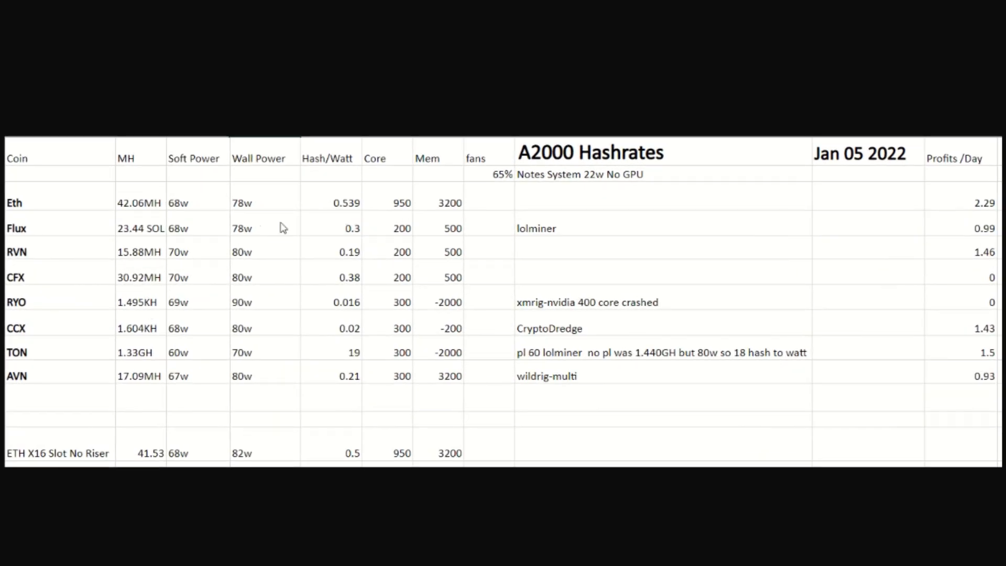
mouse_move(326, 208)
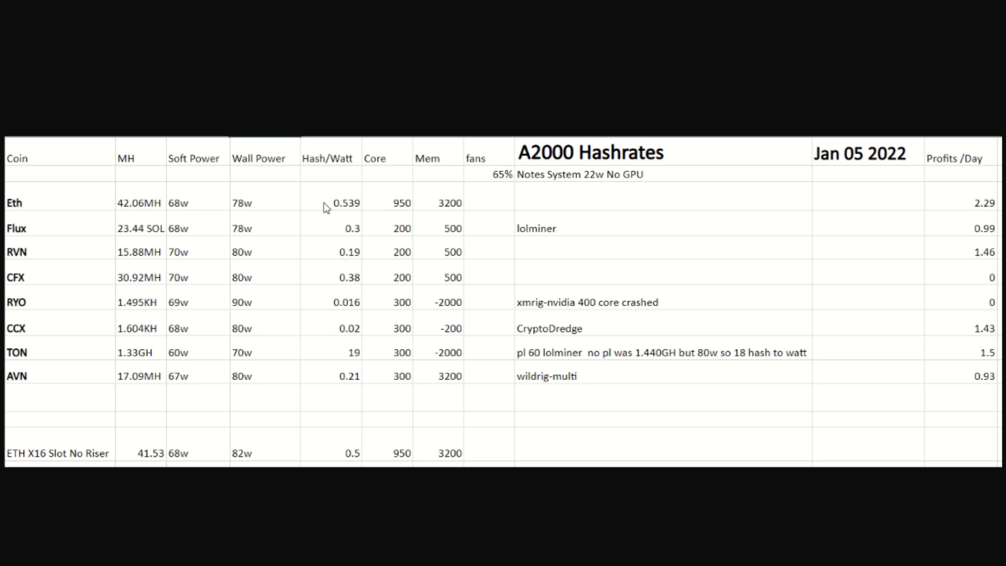
mouse_move(319, 199)
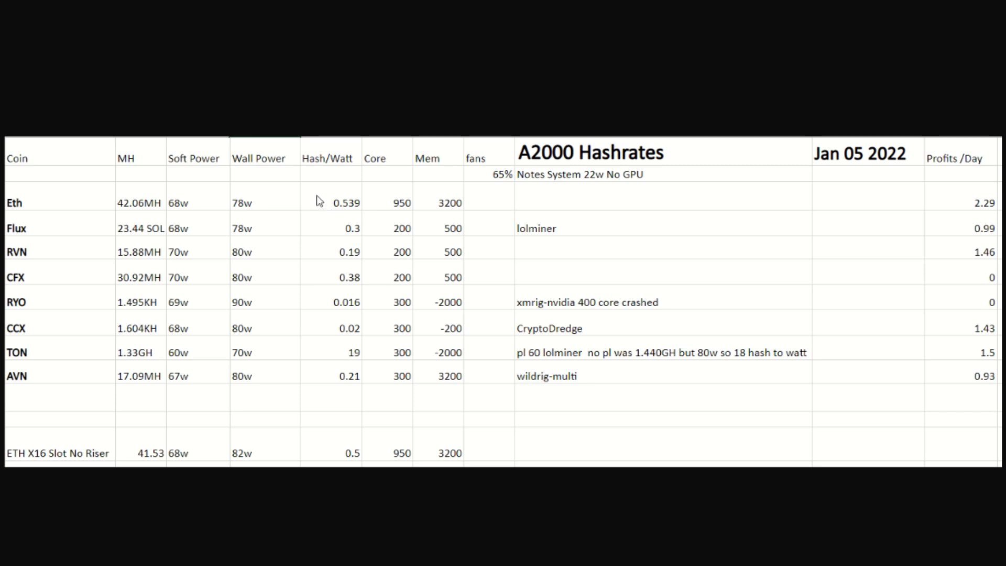
mouse_move(325, 214)
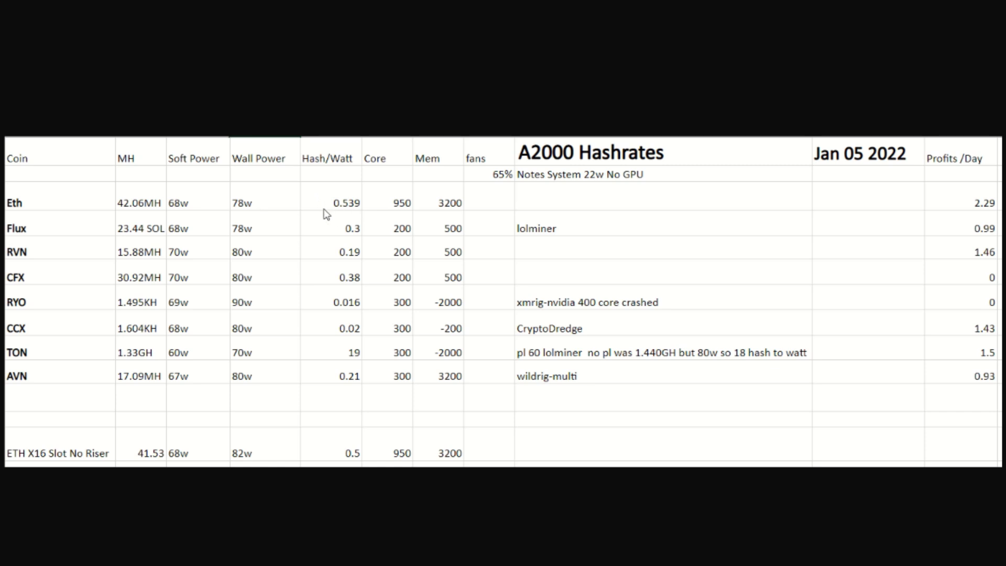
mouse_move(109, 211)
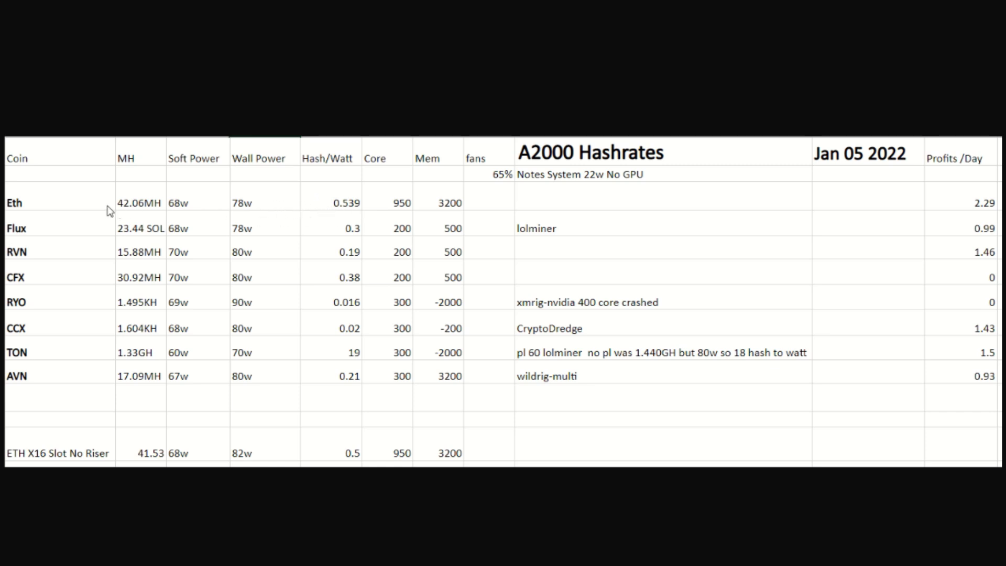
mouse_move(323, 207)
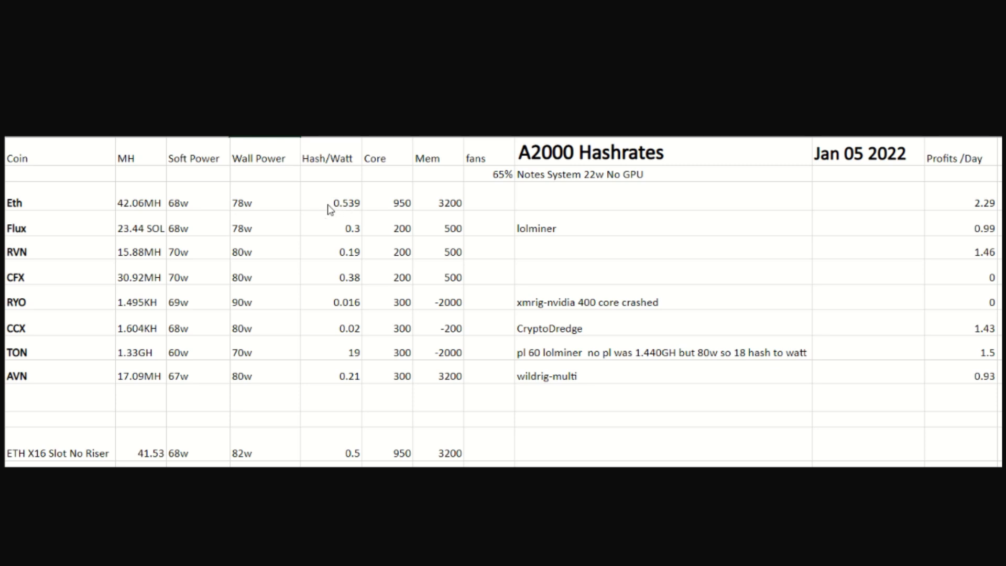
mouse_move(323, 232)
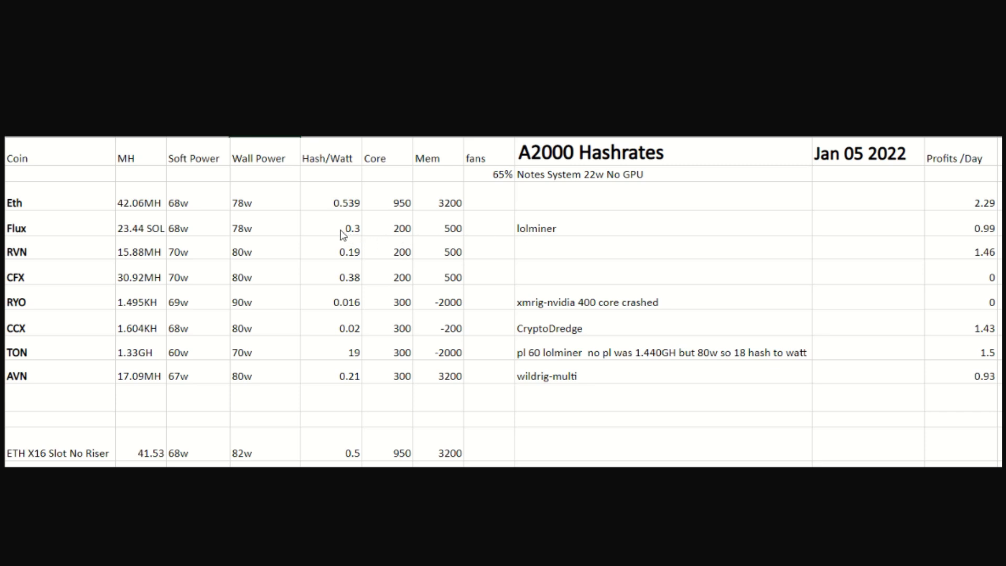
mouse_move(341, 260)
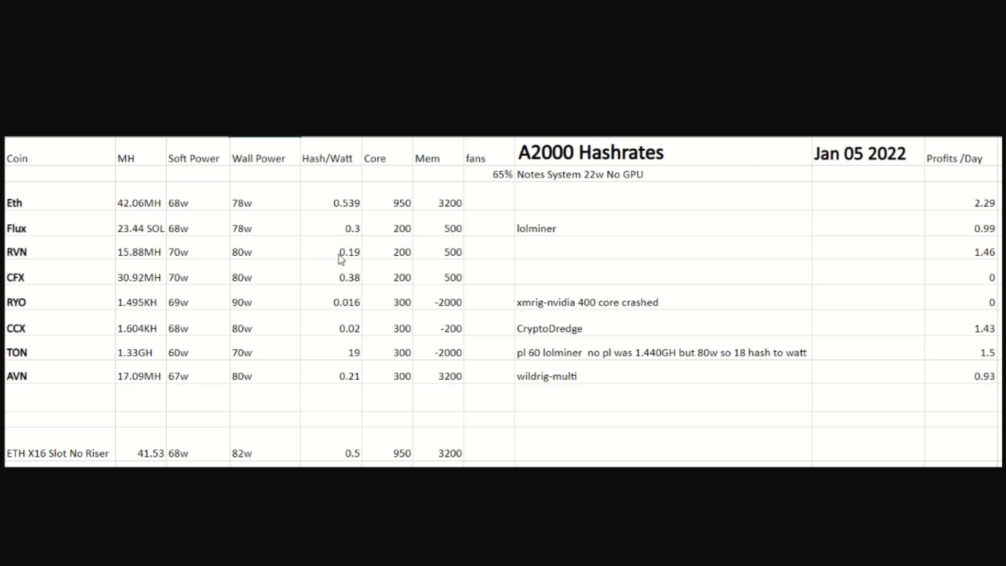
mouse_move(336, 280)
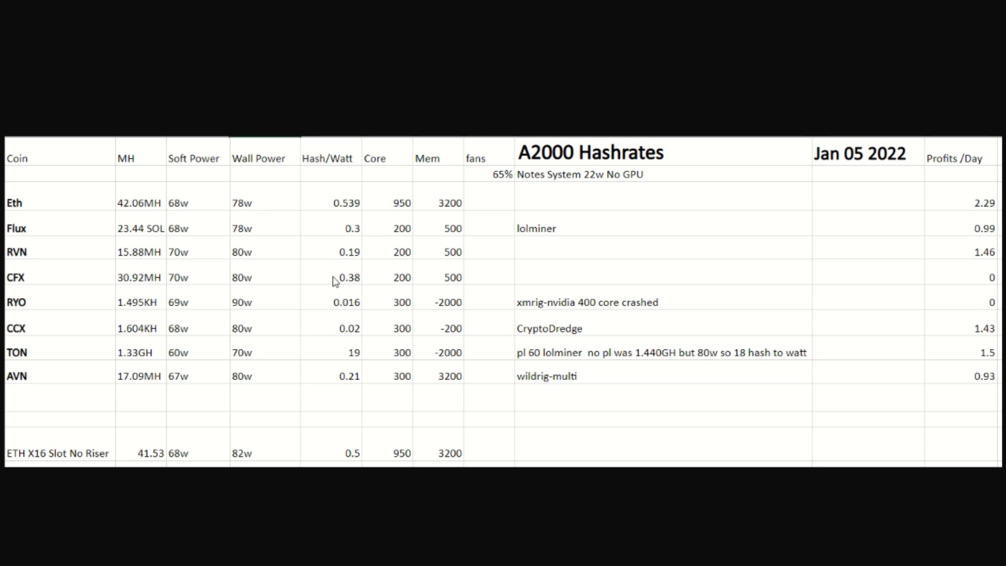
mouse_move(322, 311)
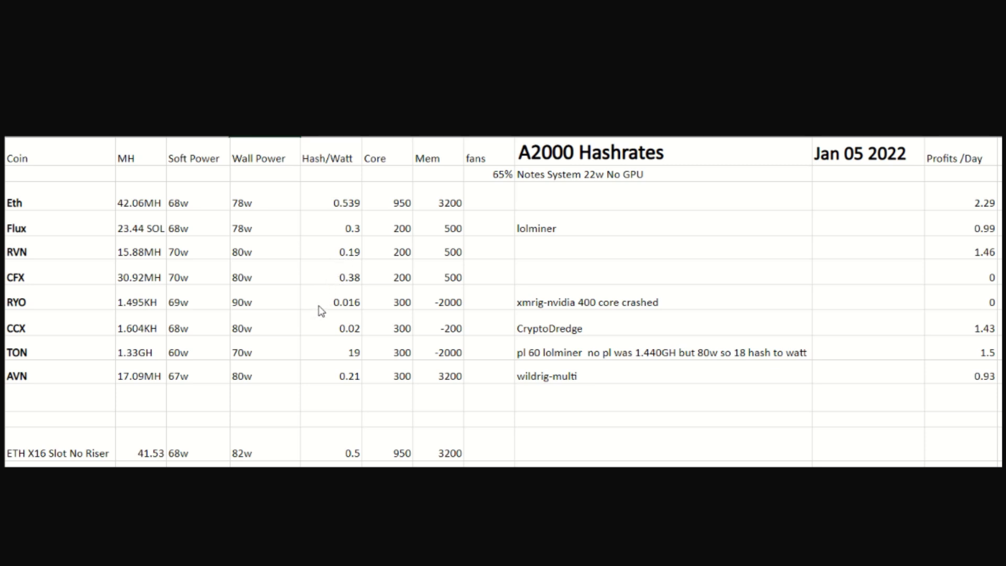
mouse_move(316, 332)
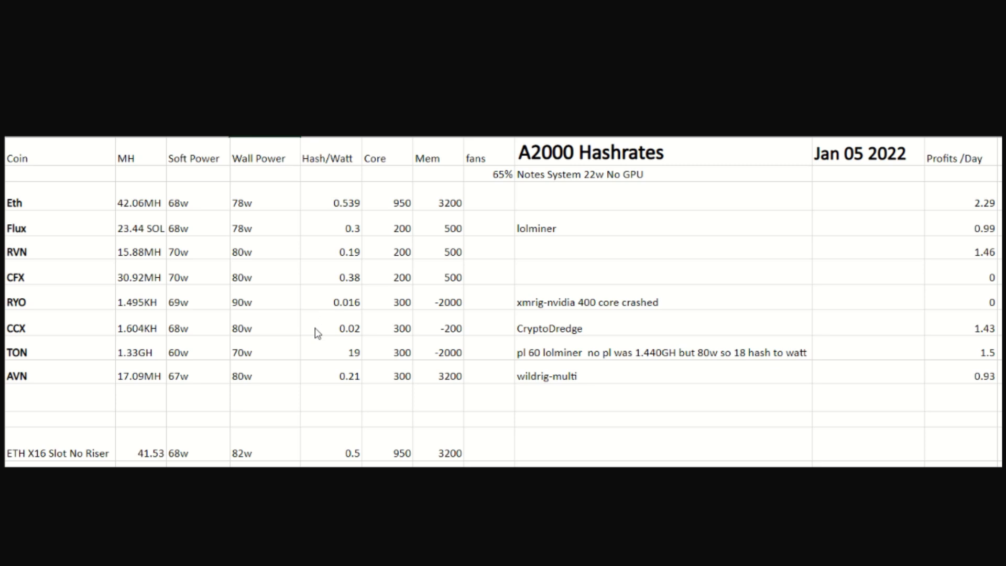
mouse_move(325, 366)
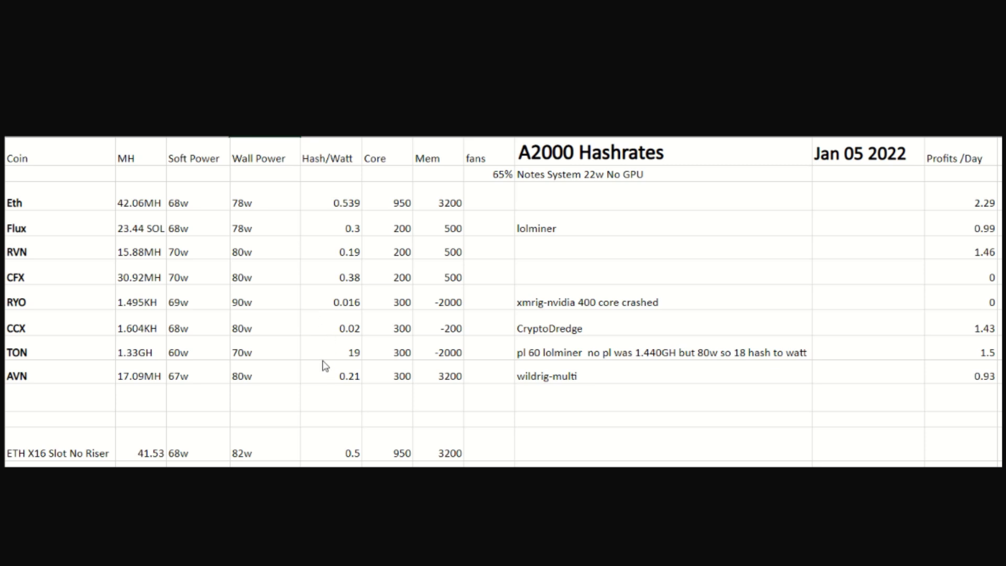
mouse_move(329, 378)
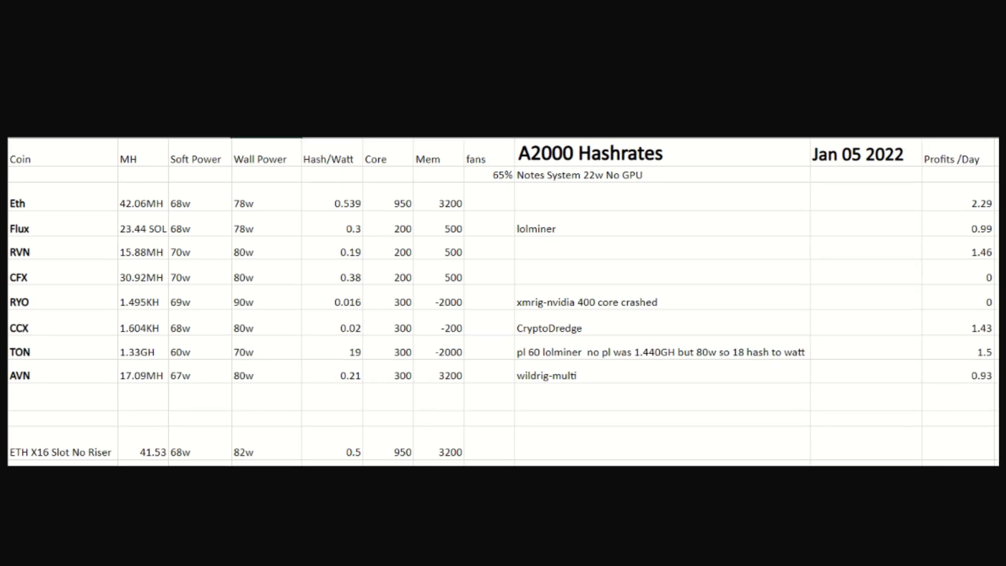
scroll("down", 3)
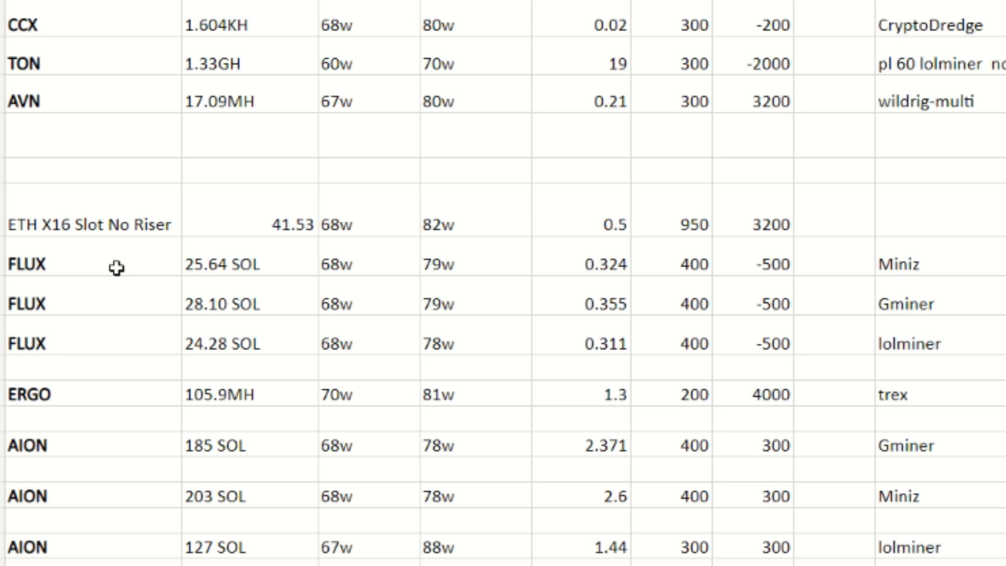
mouse_move(275, 270)
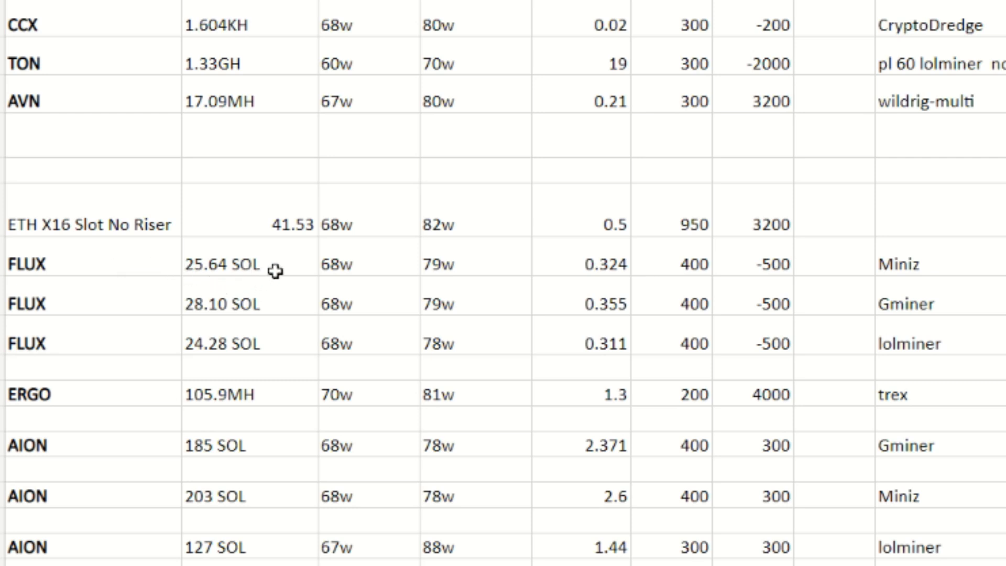
mouse_move(364, 266)
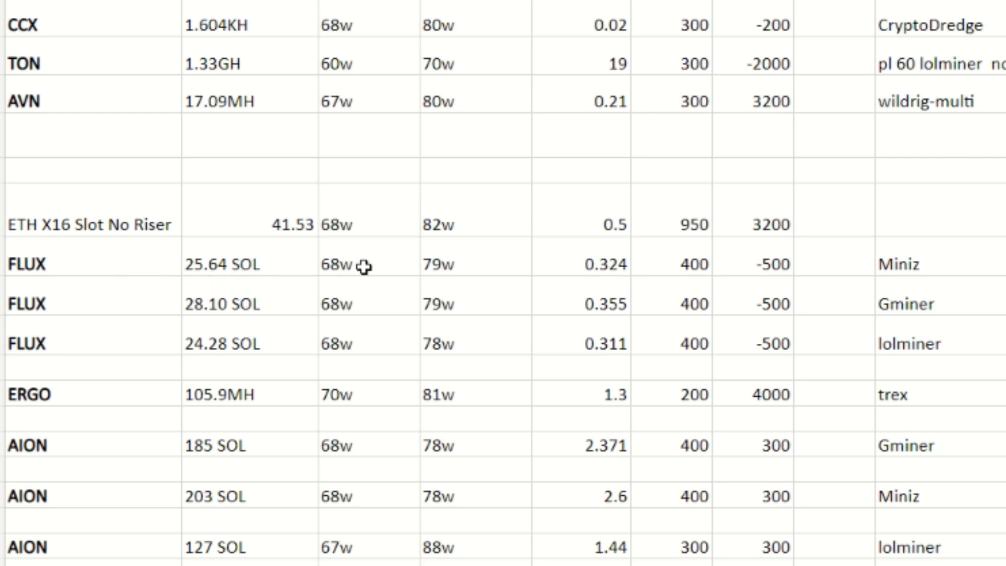
mouse_move(501, 261)
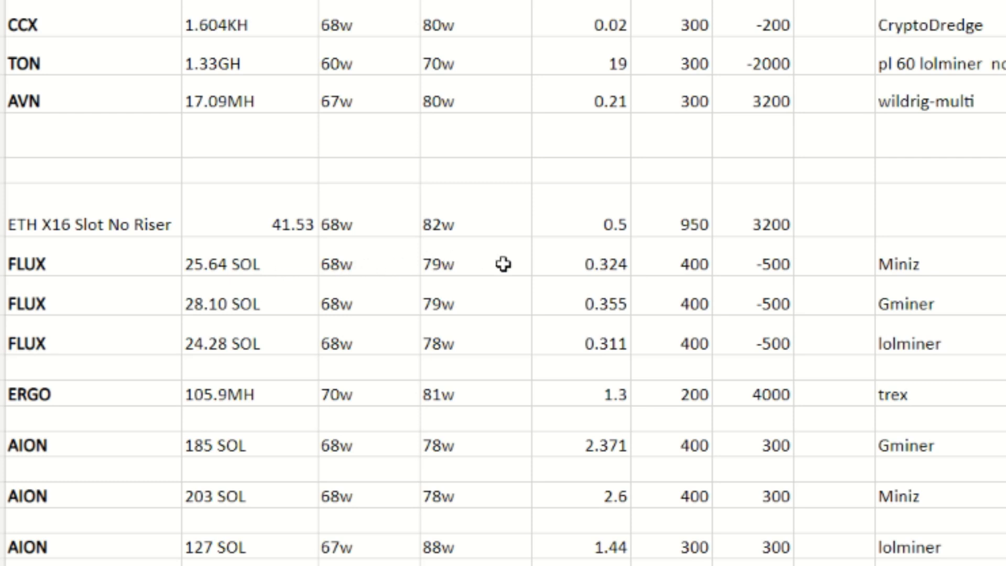
mouse_move(563, 265)
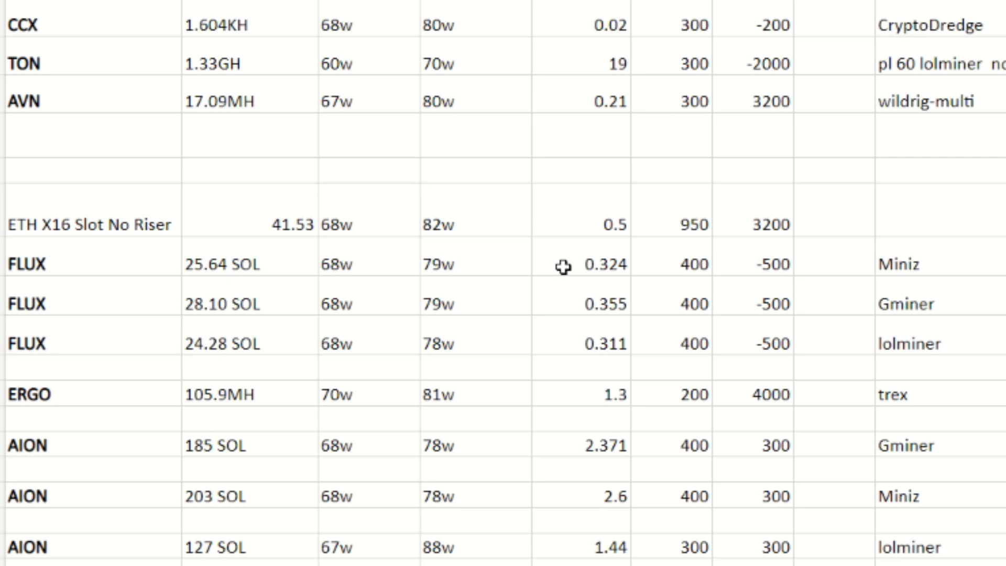
mouse_move(667, 265)
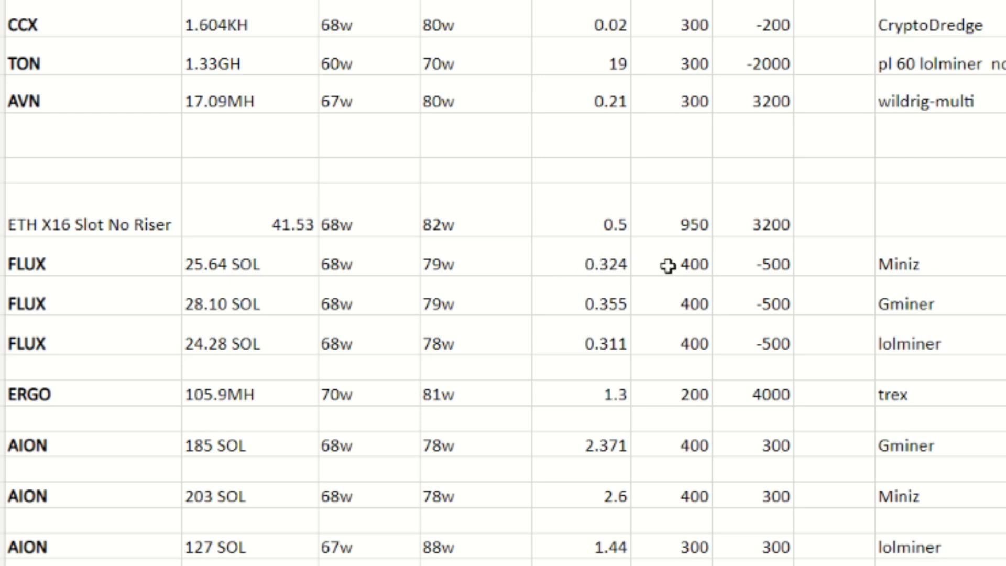
mouse_move(744, 266)
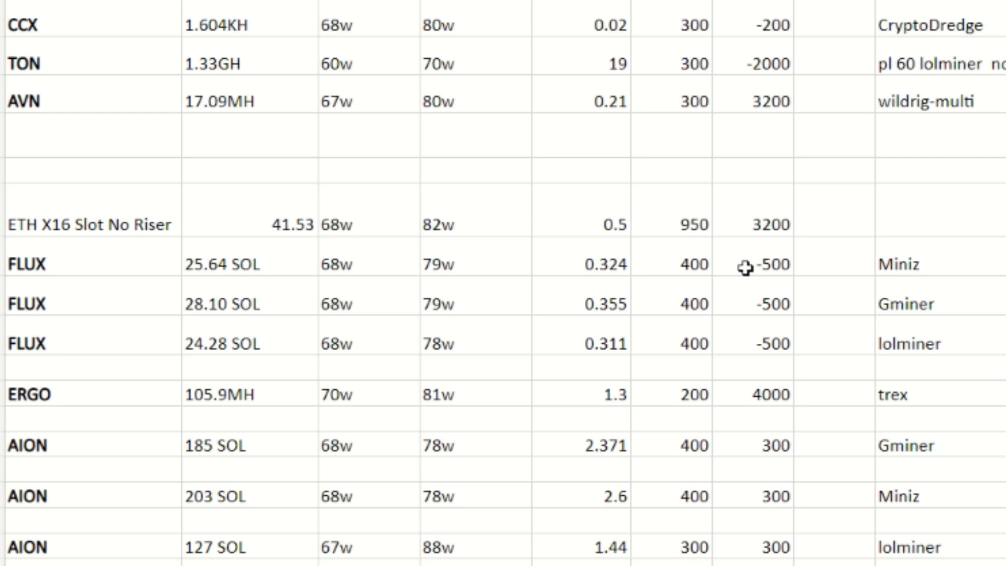
mouse_move(958, 265)
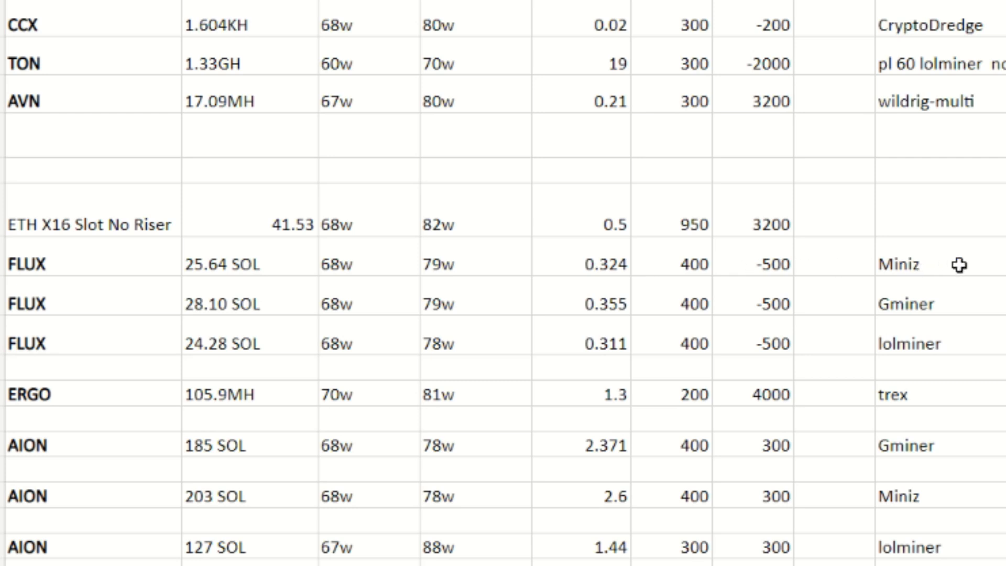
mouse_move(256, 312)
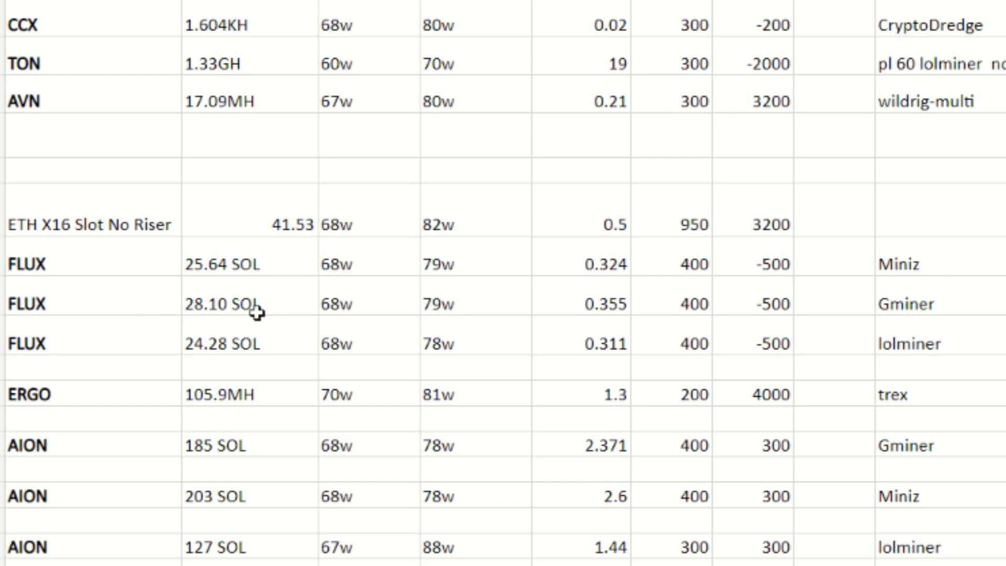
mouse_move(292, 310)
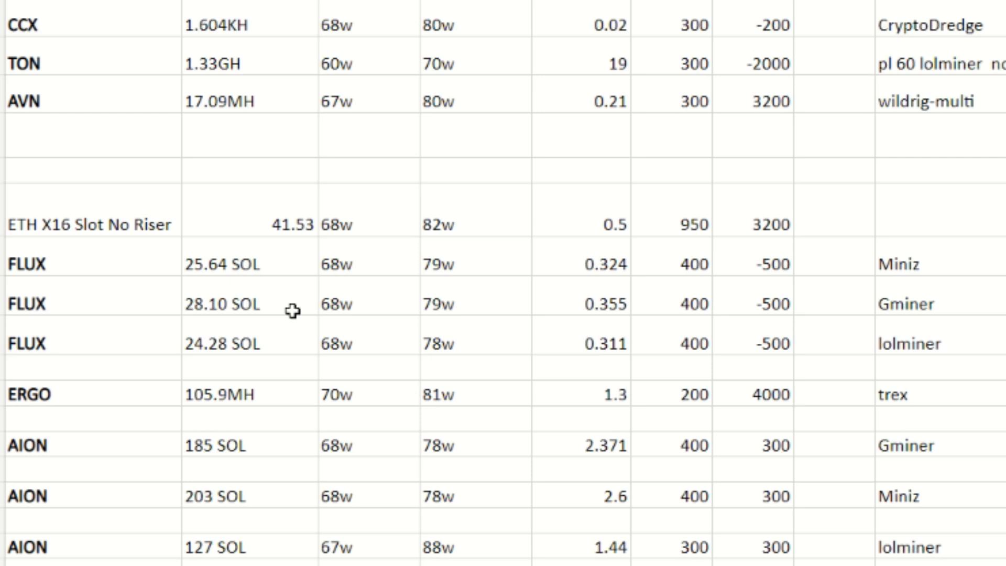
mouse_move(441, 304)
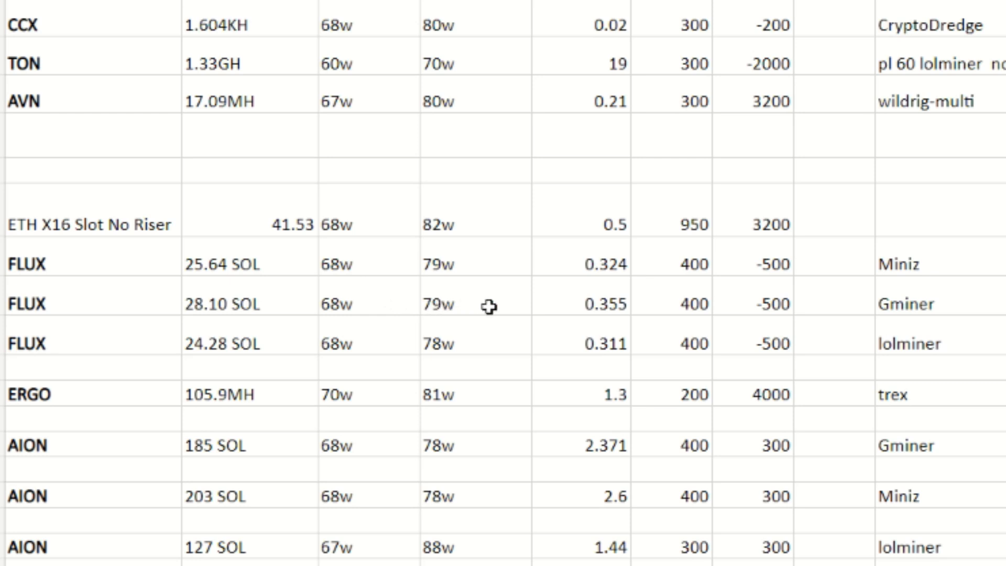
mouse_move(565, 304)
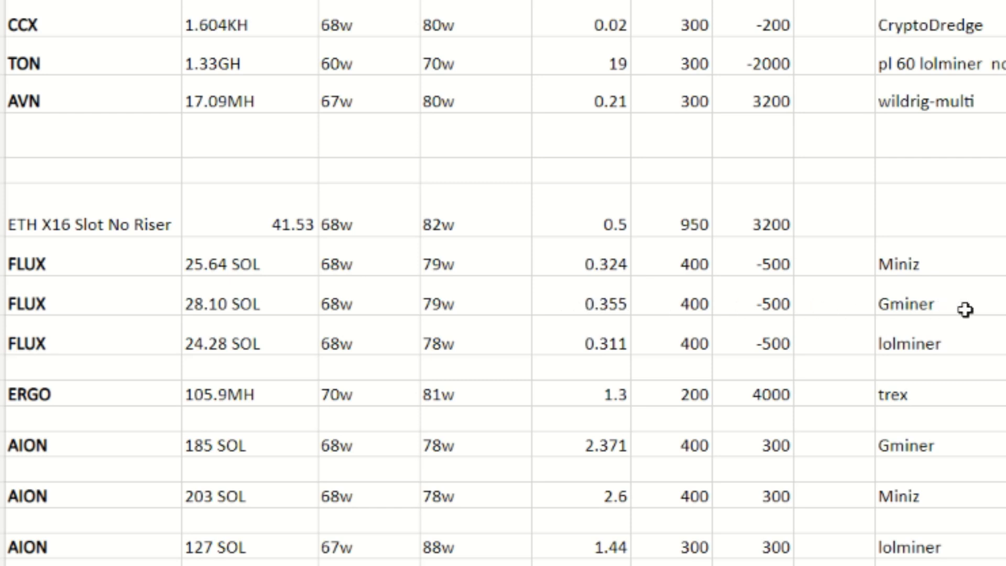
mouse_move(768, 352)
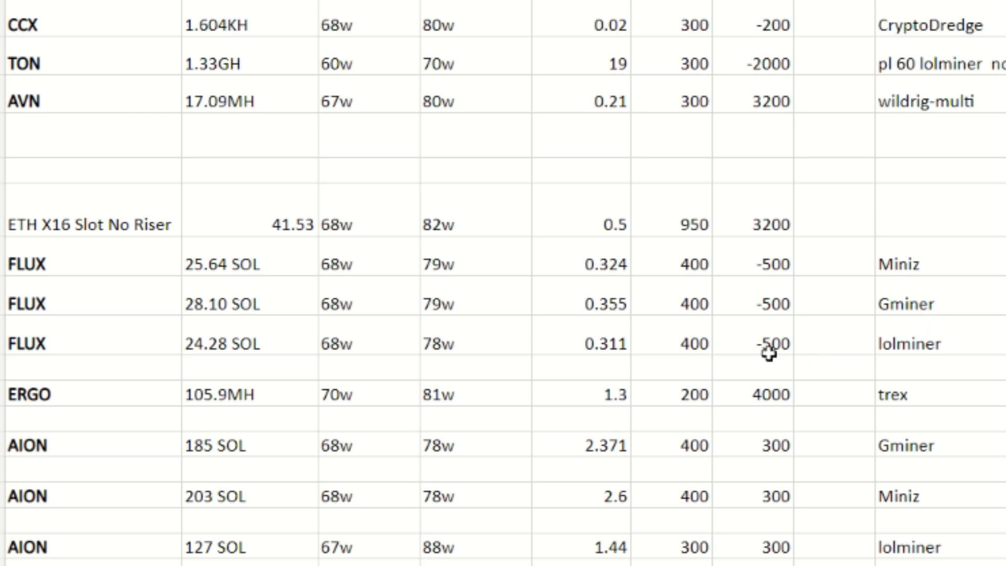
mouse_move(286, 357)
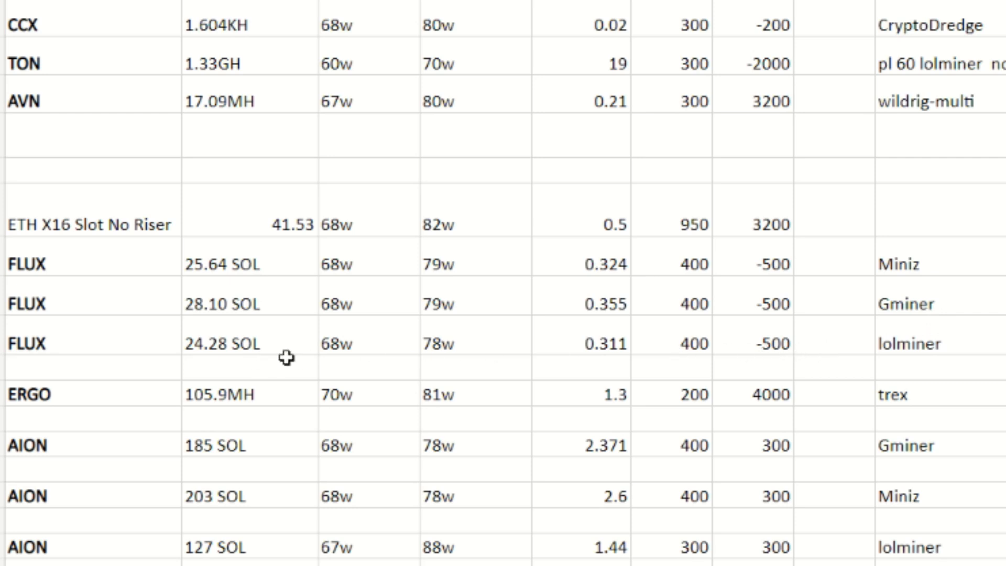
mouse_move(291, 353)
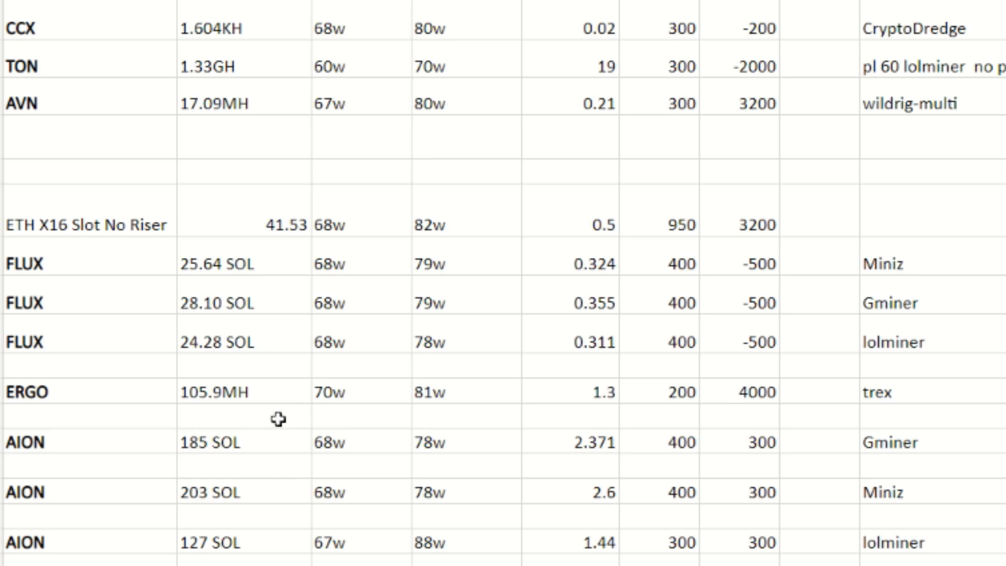
mouse_move(281, 404)
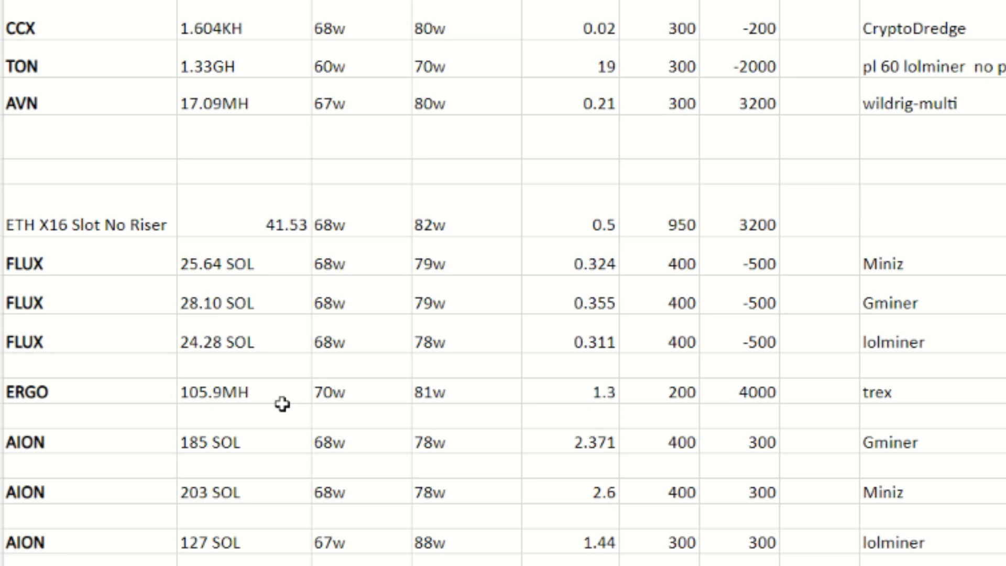
mouse_move(330, 404)
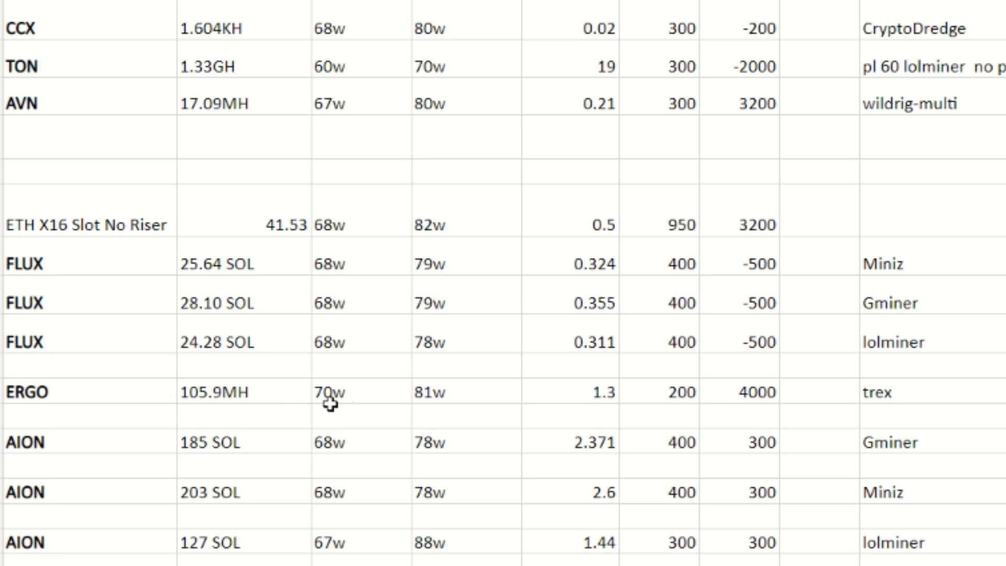
mouse_move(380, 404)
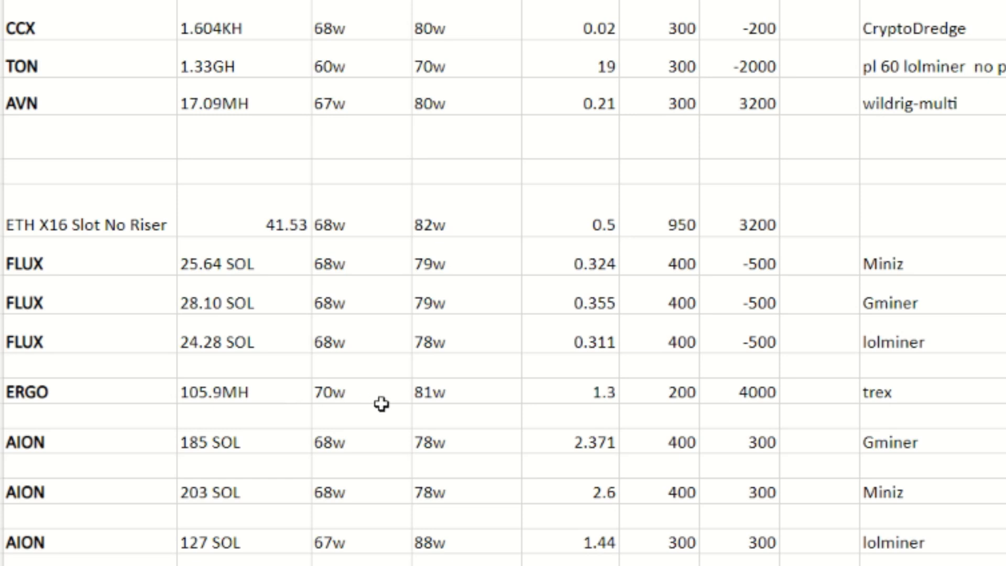
mouse_move(495, 405)
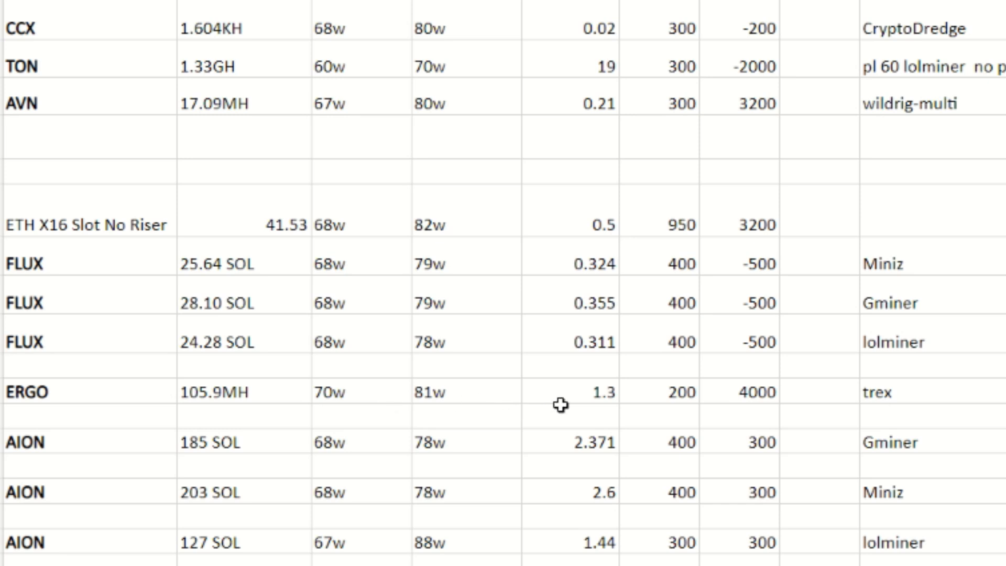
mouse_move(642, 404)
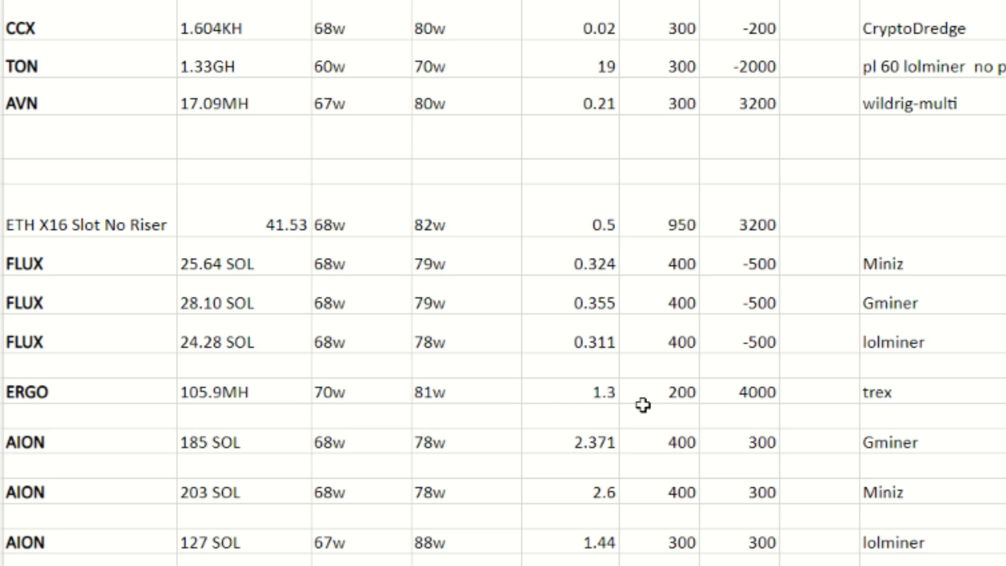
mouse_move(649, 405)
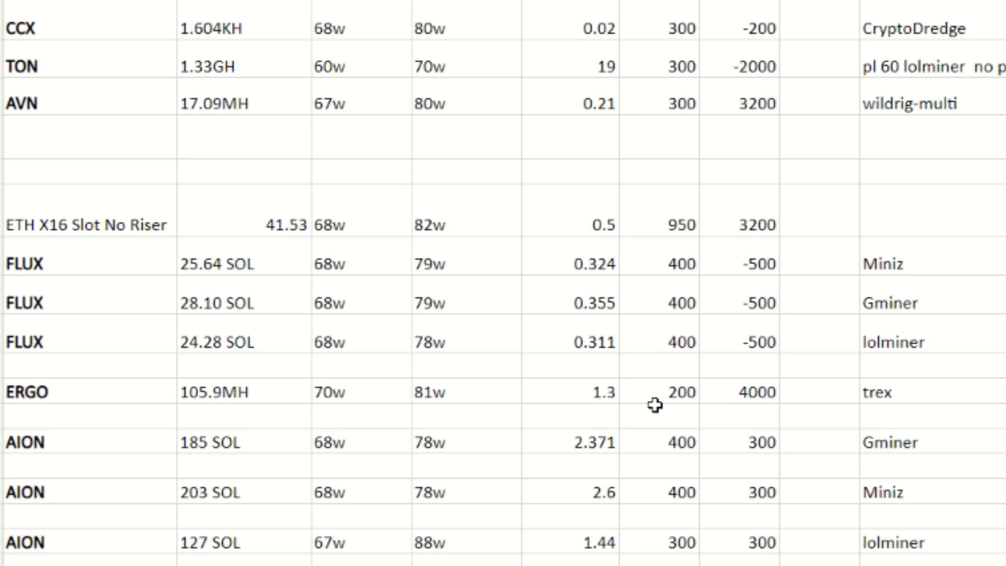
mouse_move(723, 402)
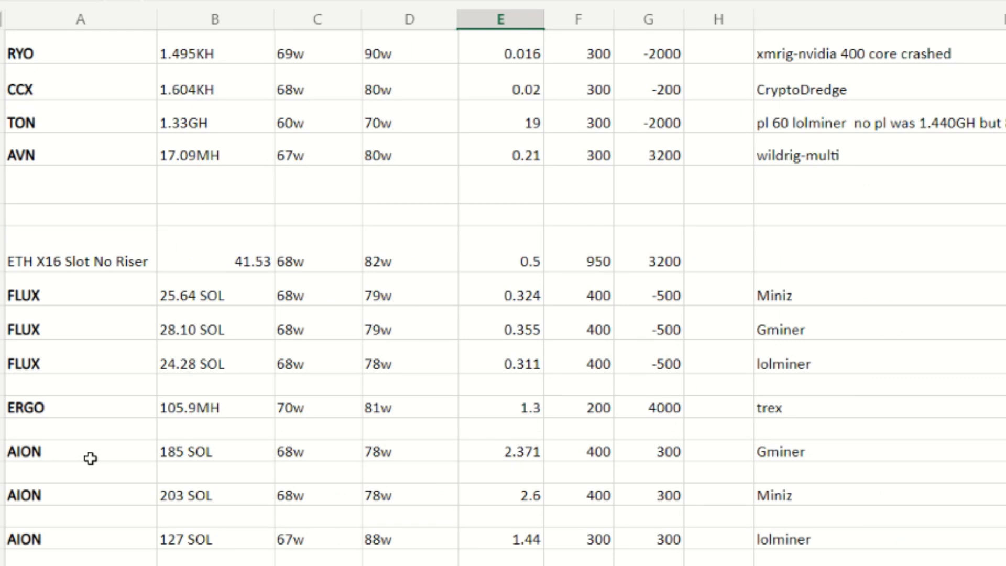
mouse_move(241, 459)
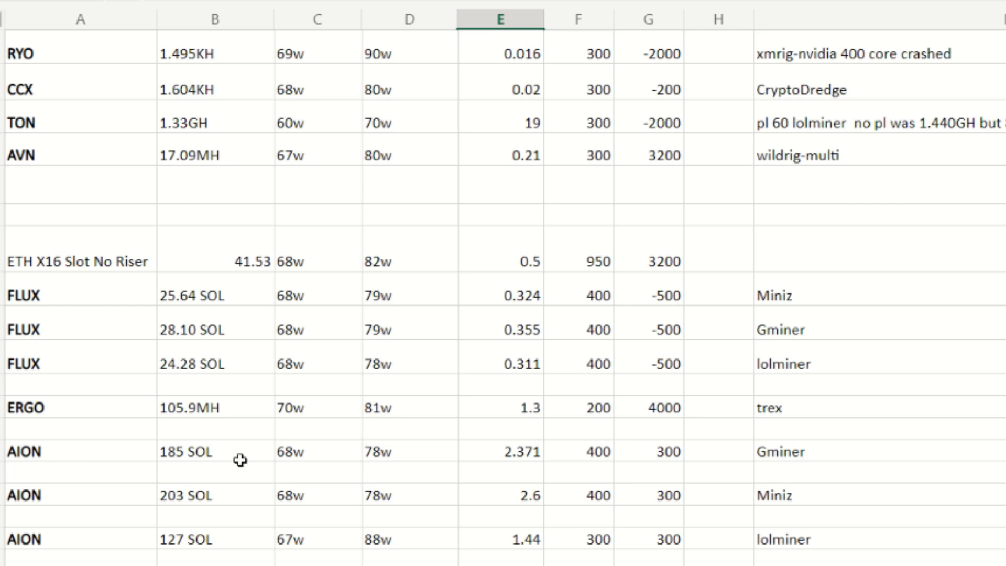
mouse_move(323, 460)
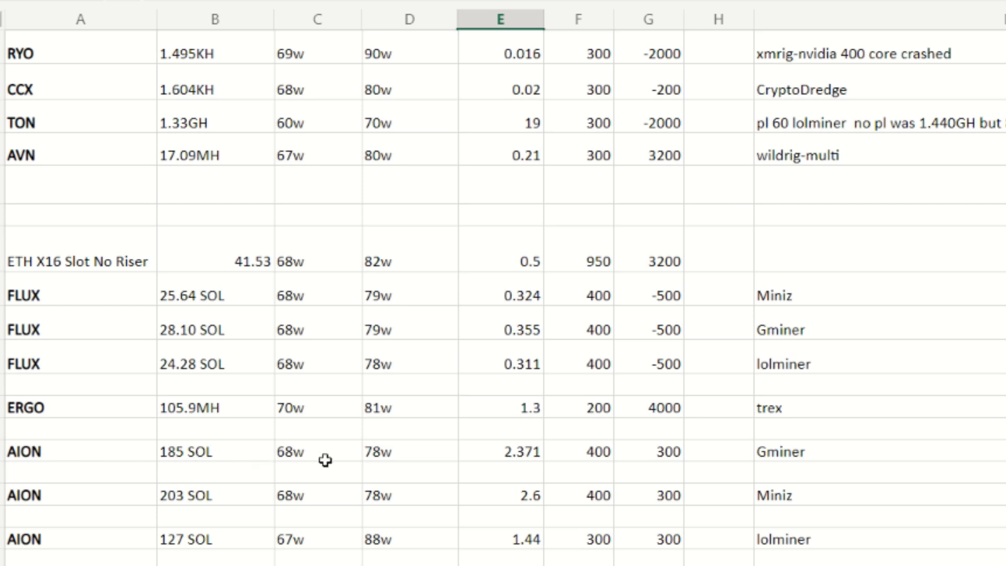
mouse_move(423, 460)
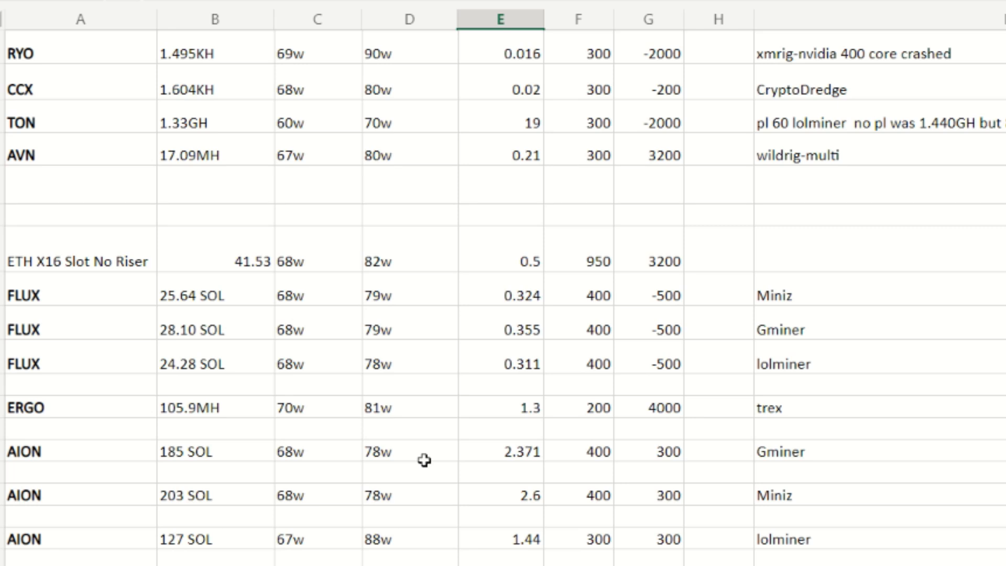
mouse_move(491, 460)
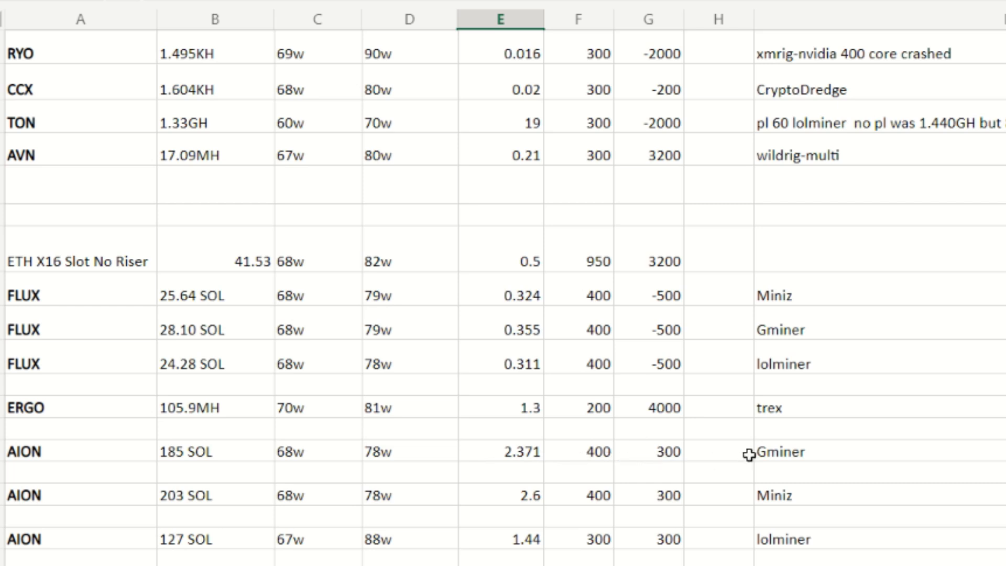
mouse_move(242, 506)
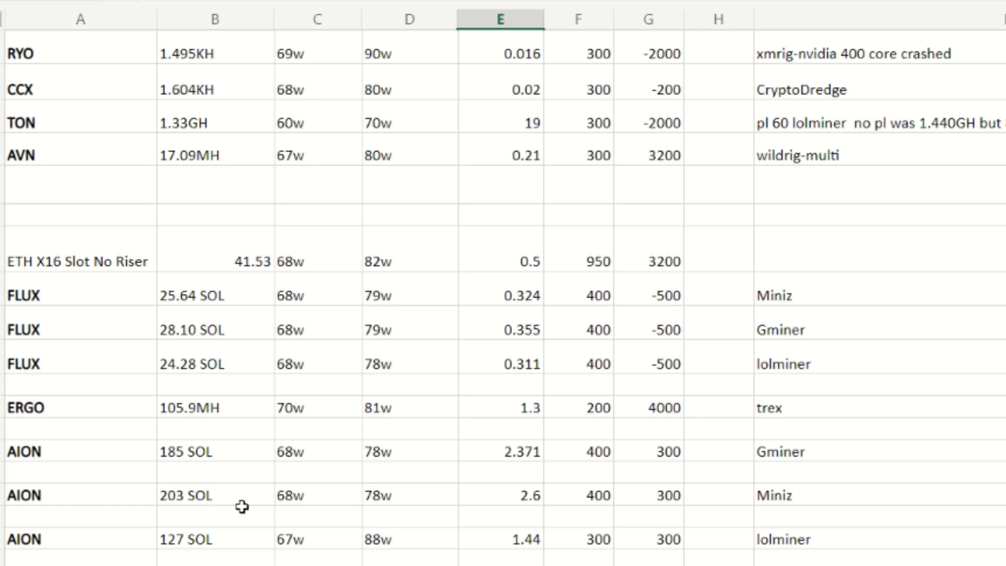
mouse_move(245, 501)
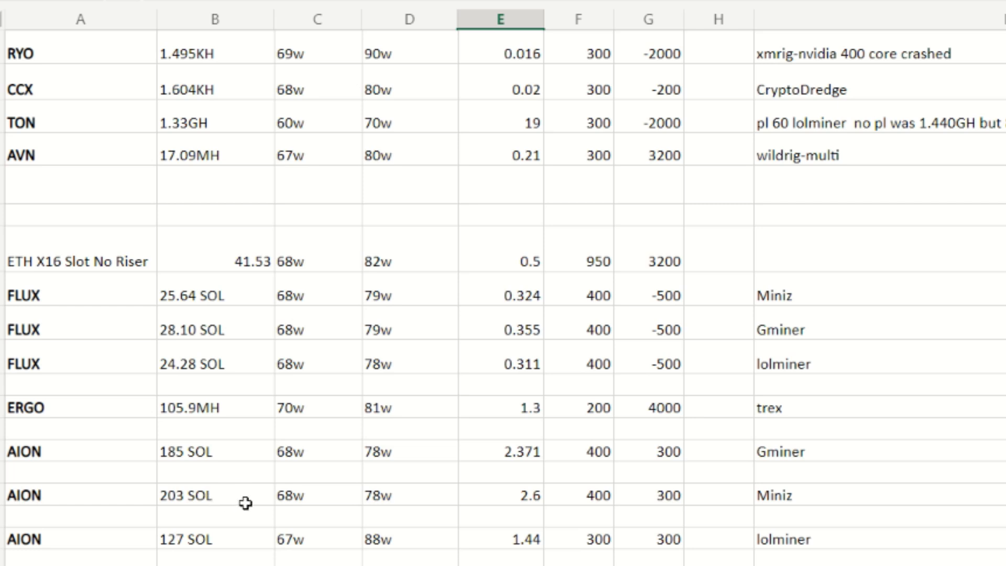
mouse_move(331, 502)
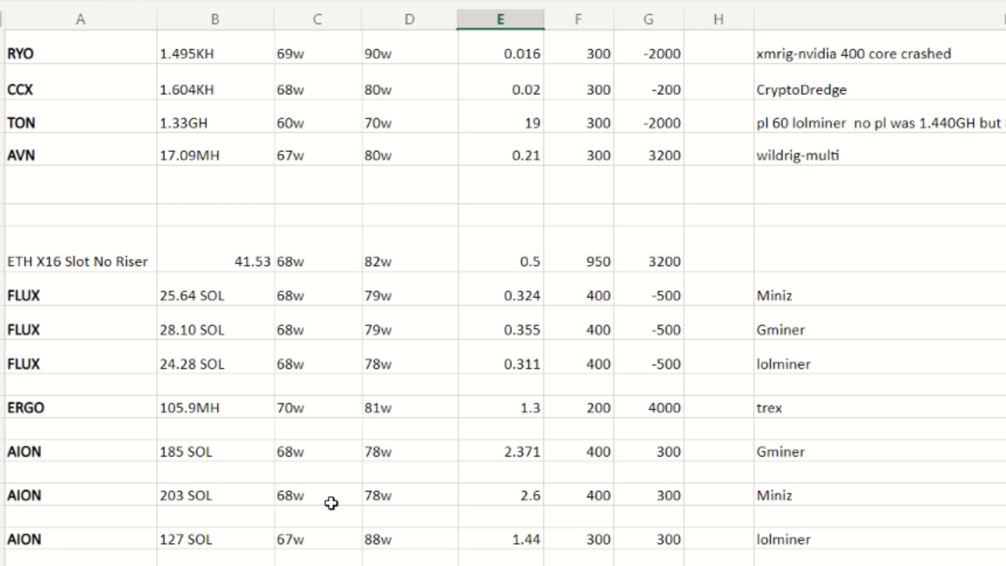
mouse_move(456, 499)
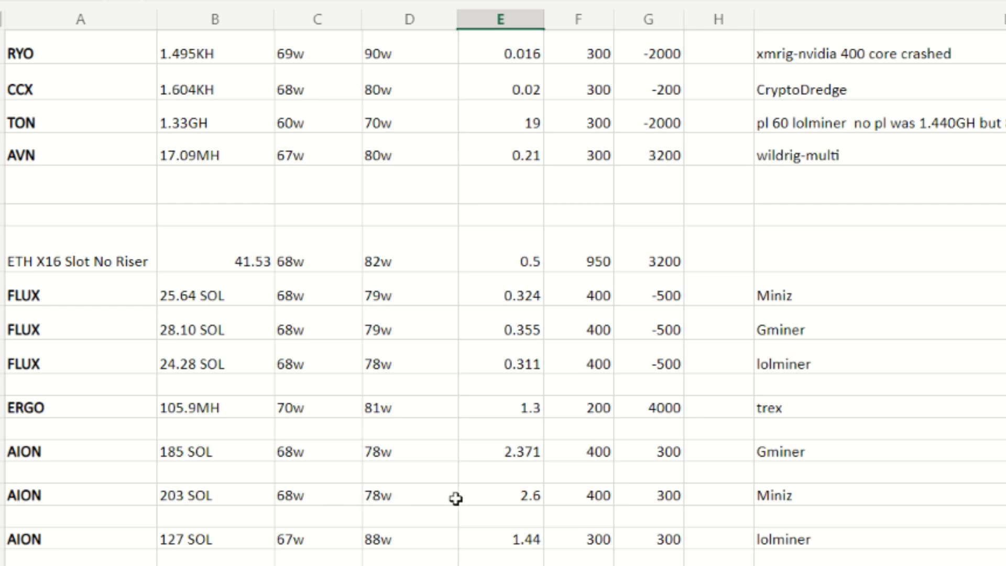
mouse_move(506, 501)
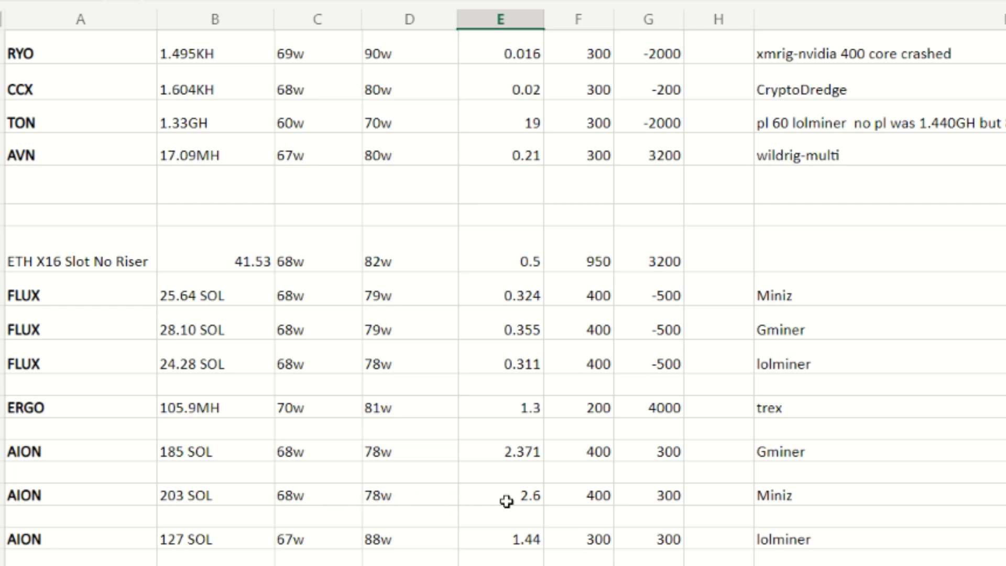
mouse_move(575, 499)
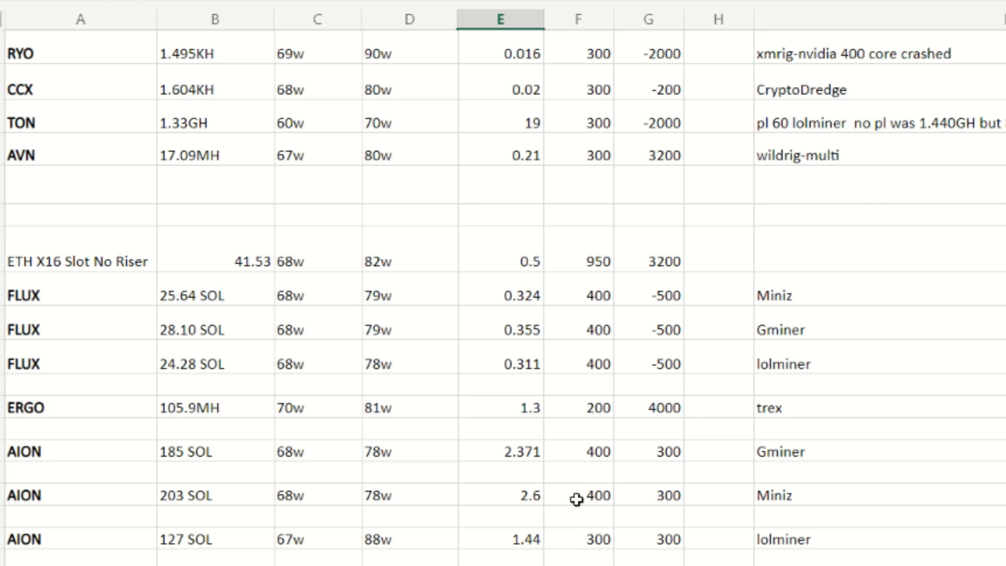
mouse_move(695, 502)
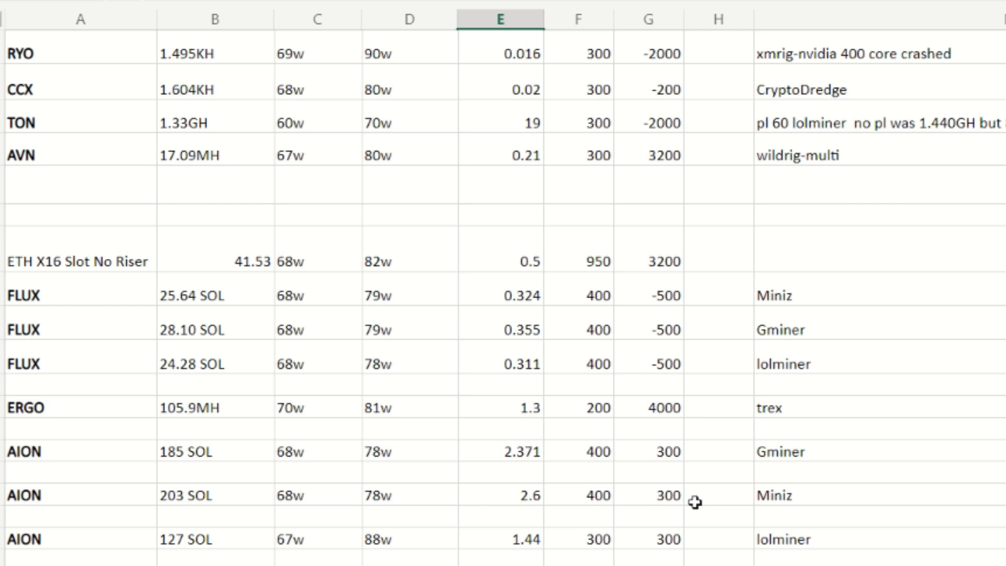
mouse_move(487, 537)
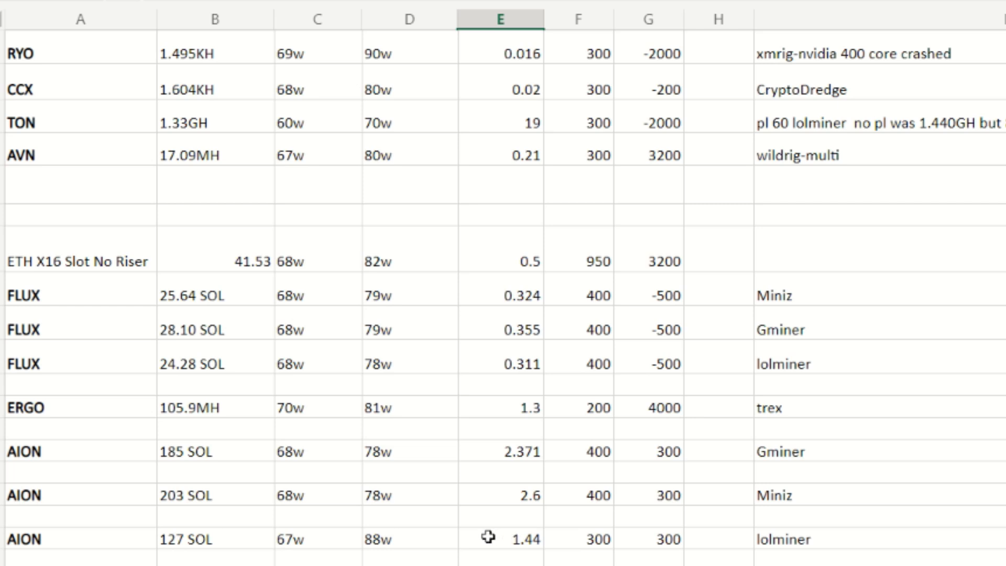
mouse_move(264, 537)
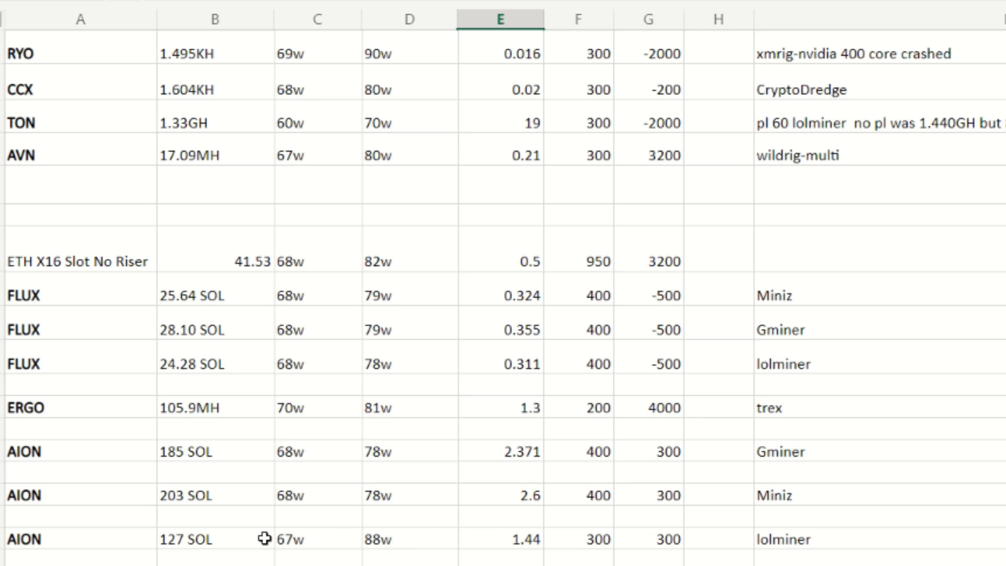
mouse_move(244, 550)
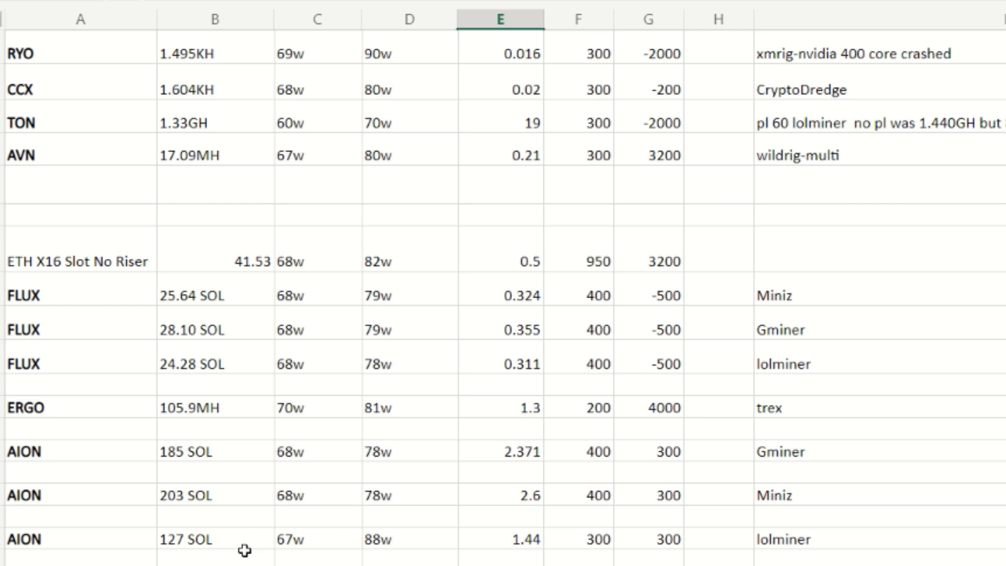
mouse_move(328, 546)
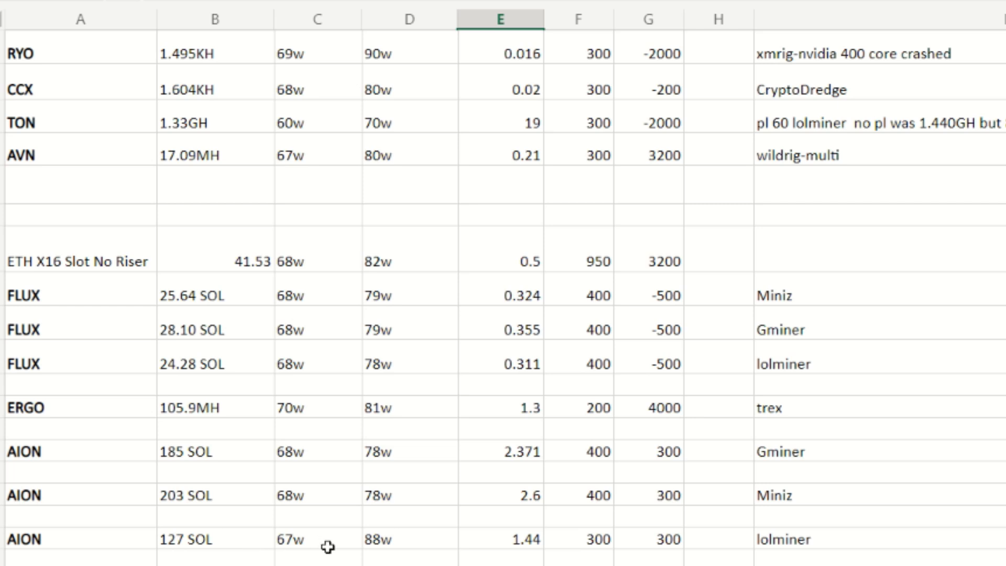
mouse_move(427, 547)
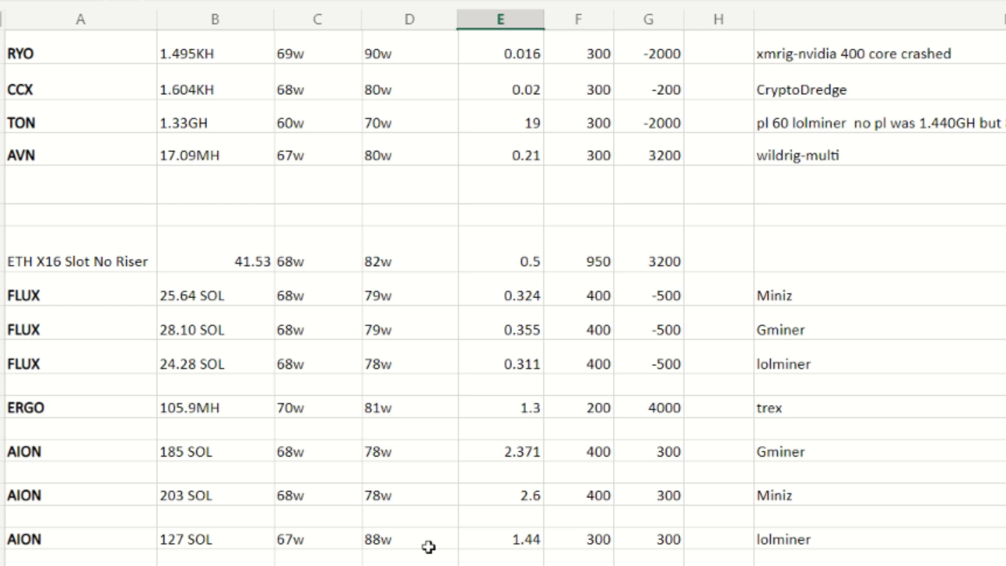
mouse_move(421, 541)
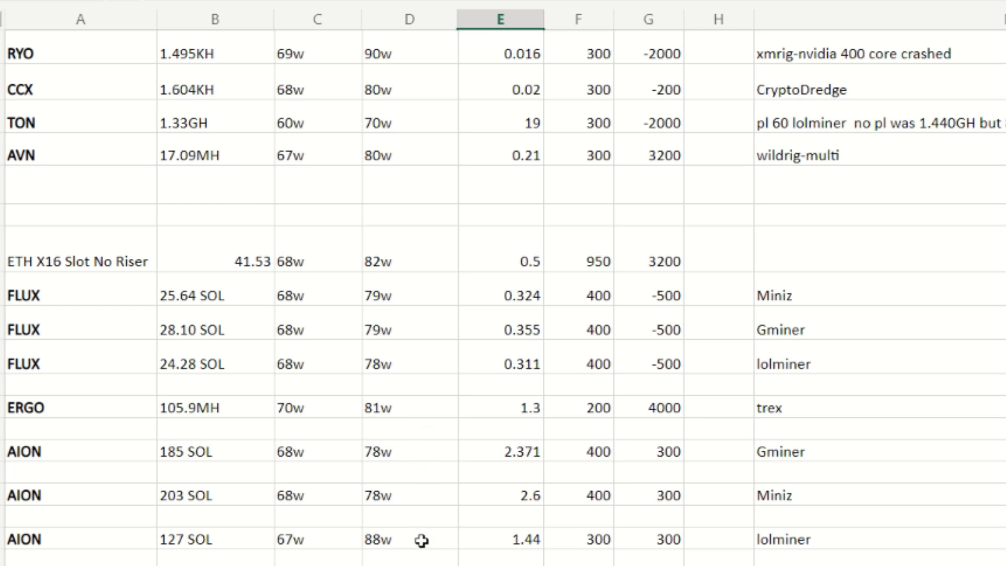
mouse_move(324, 423)
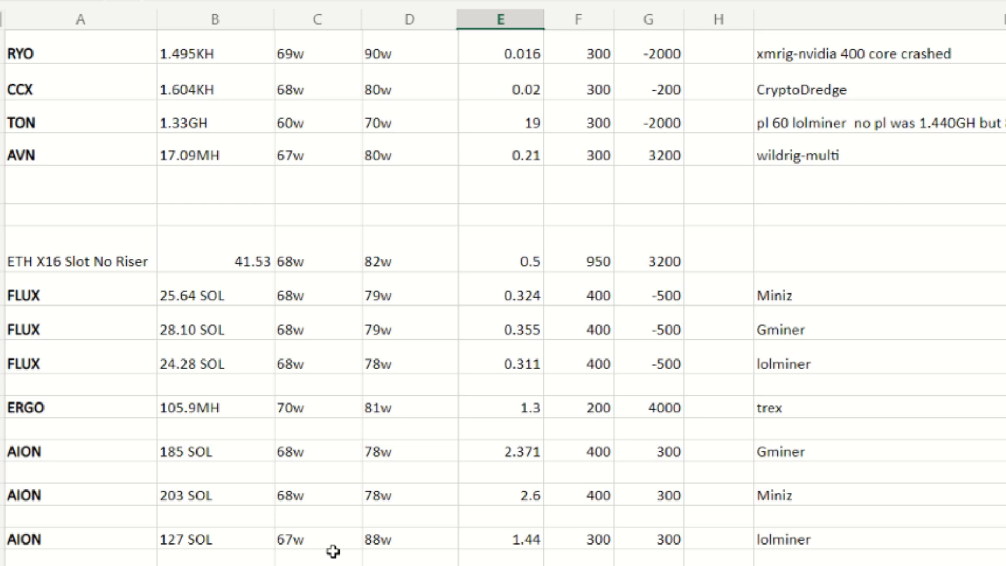
mouse_move(422, 545)
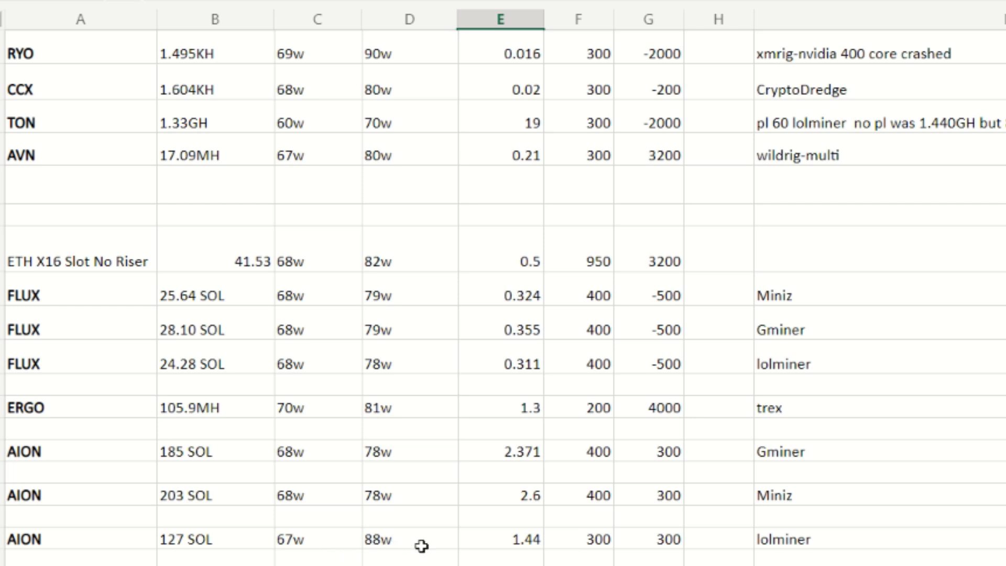
mouse_move(489, 546)
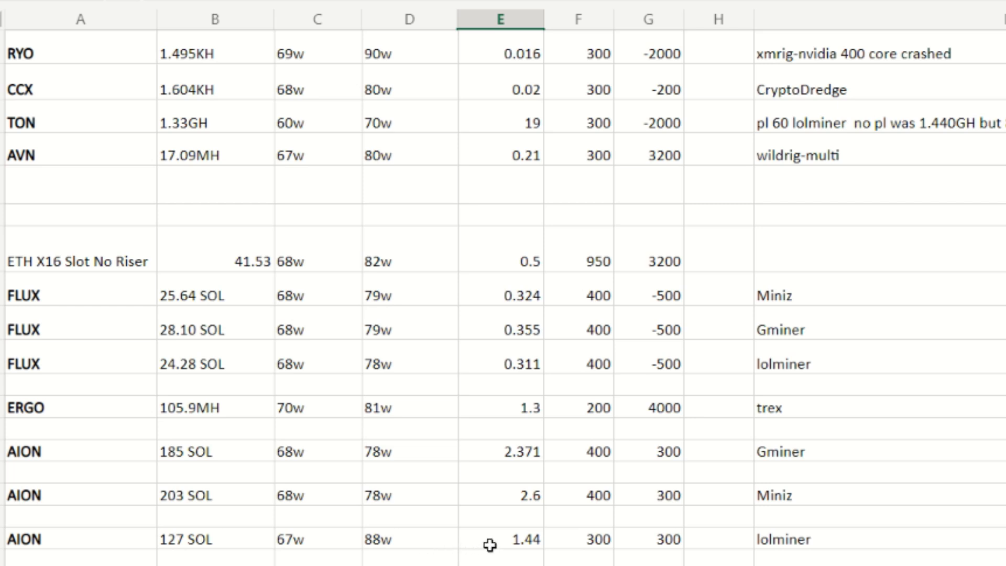
mouse_move(574, 544)
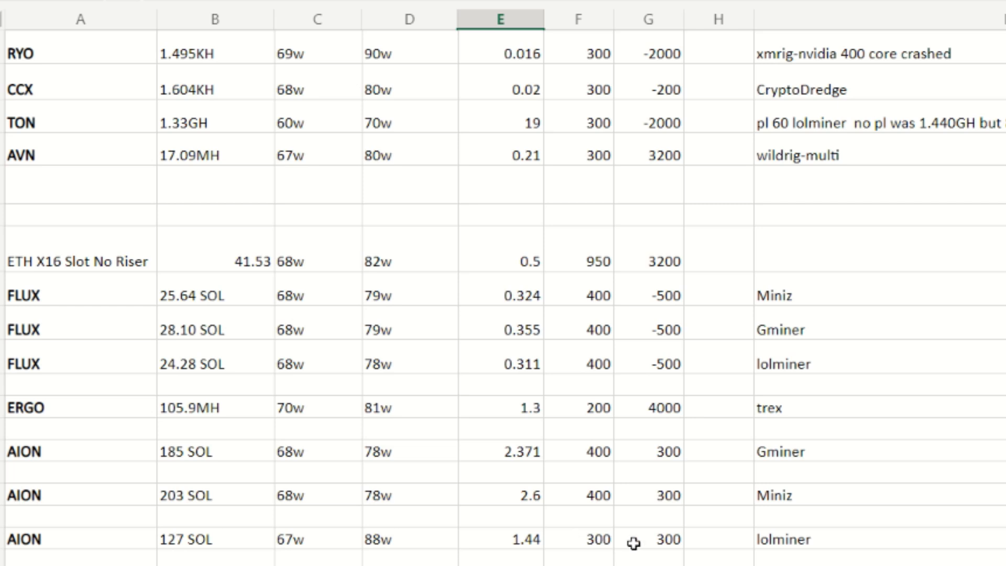
mouse_move(564, 542)
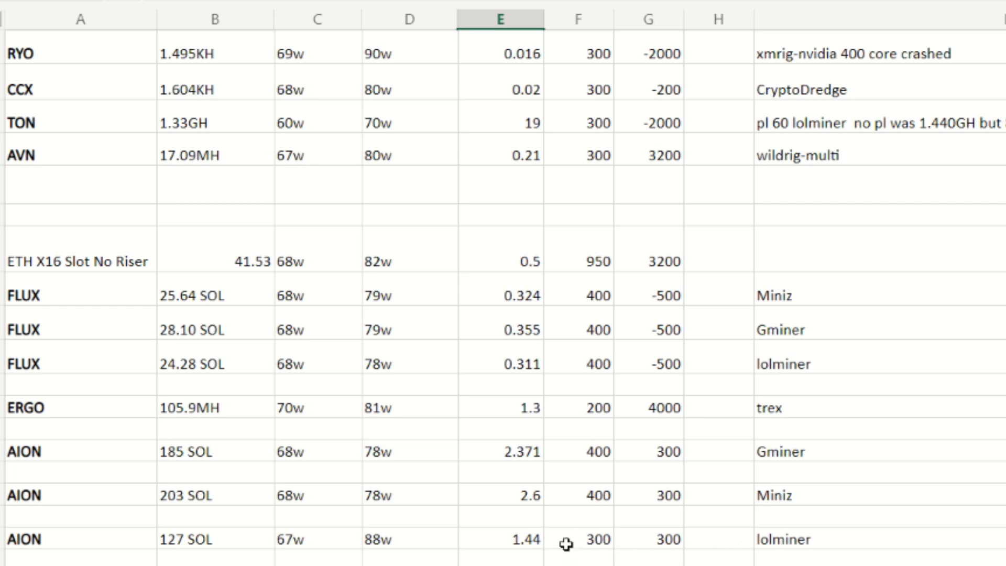